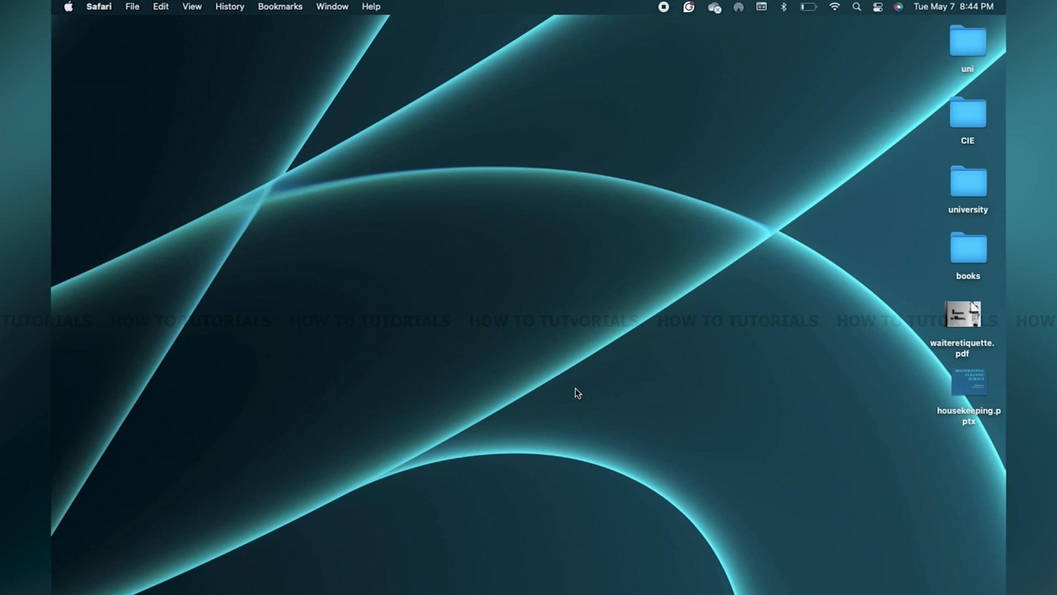
pyautogui.moveTo(633, 560)
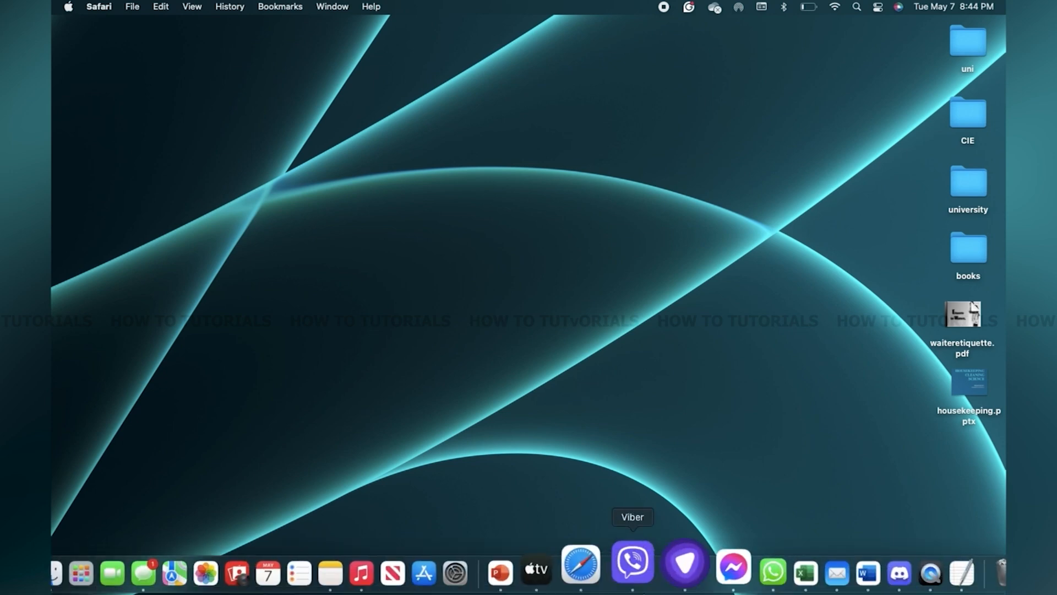
# - Launch Safari full-screen and go to accenture.wd3.myworkdayjobs.com/Accenture careers site
pyautogui.click(578, 565)
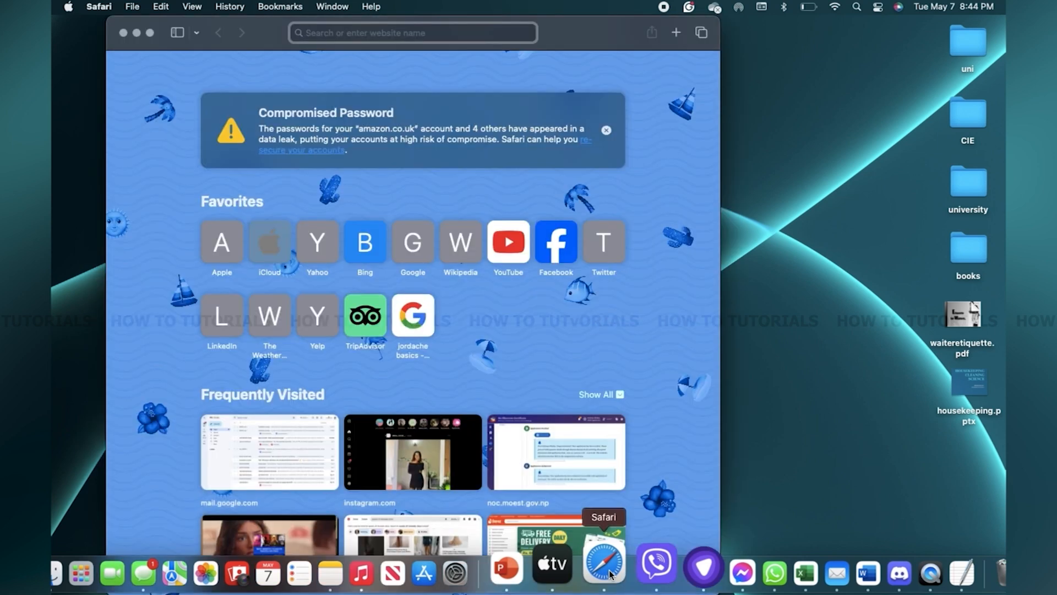
pyautogui.click(151, 32)
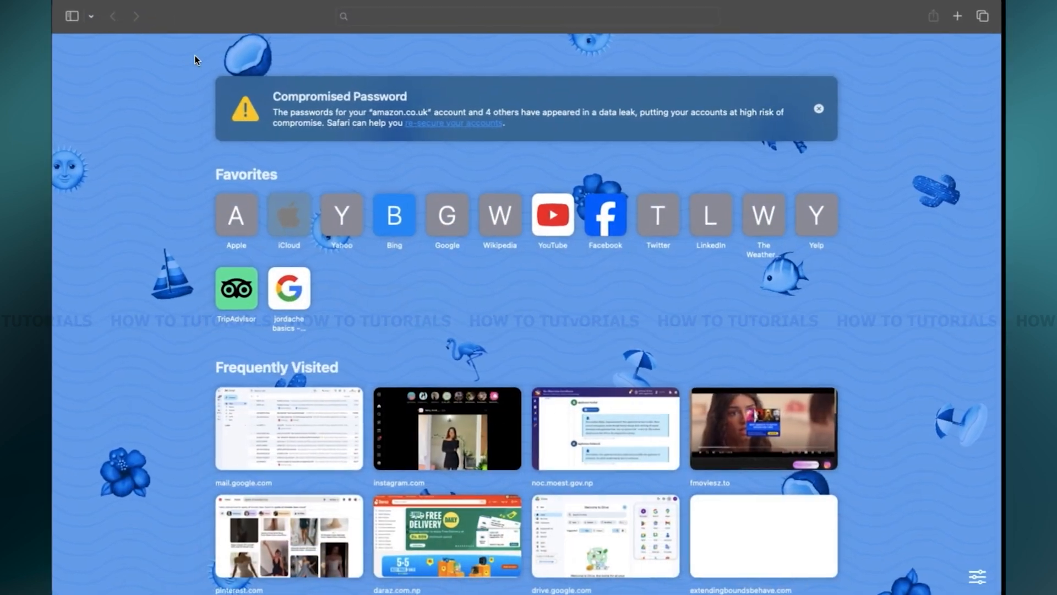
pyautogui.click(527, 15)
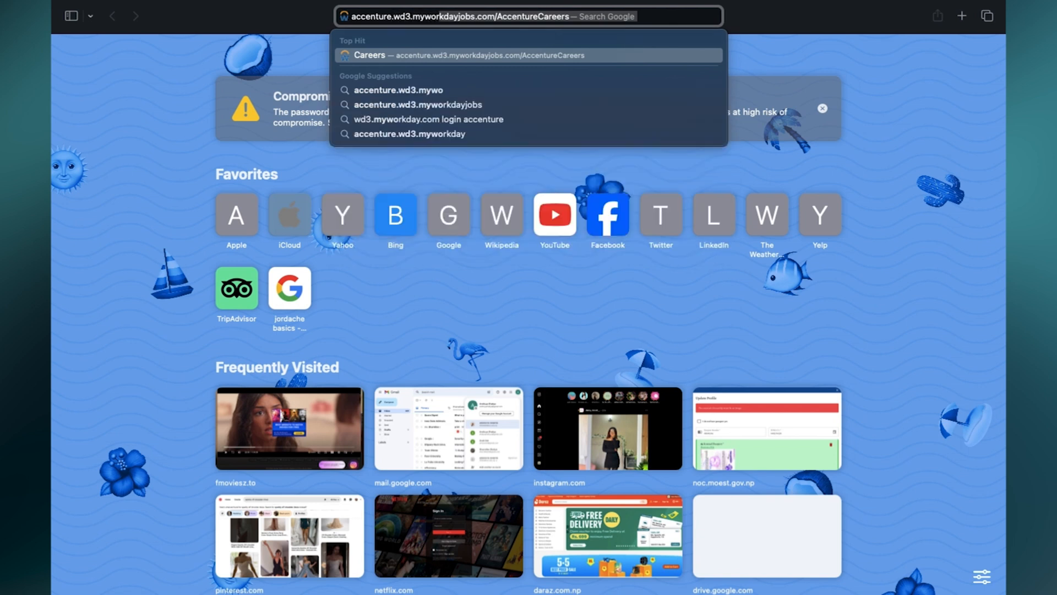
pyautogui.write('accenture.wd3.myworkdayjobs.com')
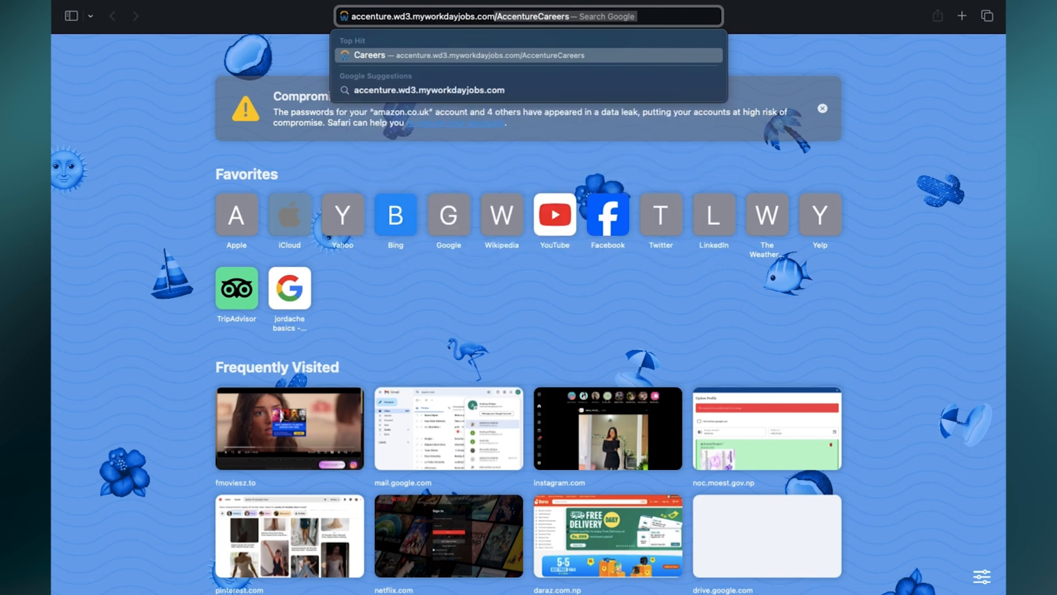
pyautogui.write('/Accenture')
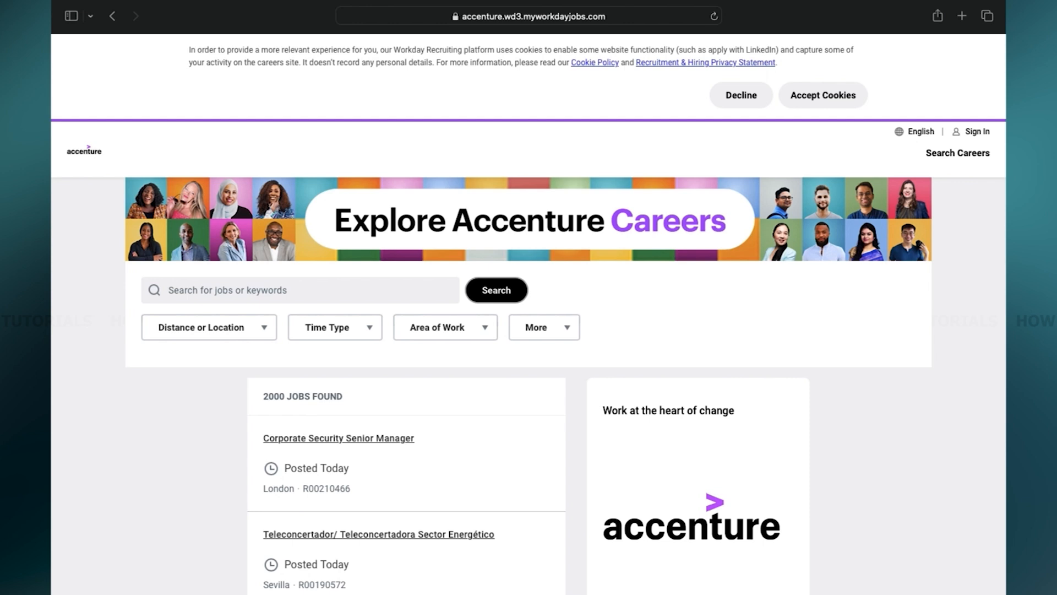
pyautogui.moveTo(739, 187)
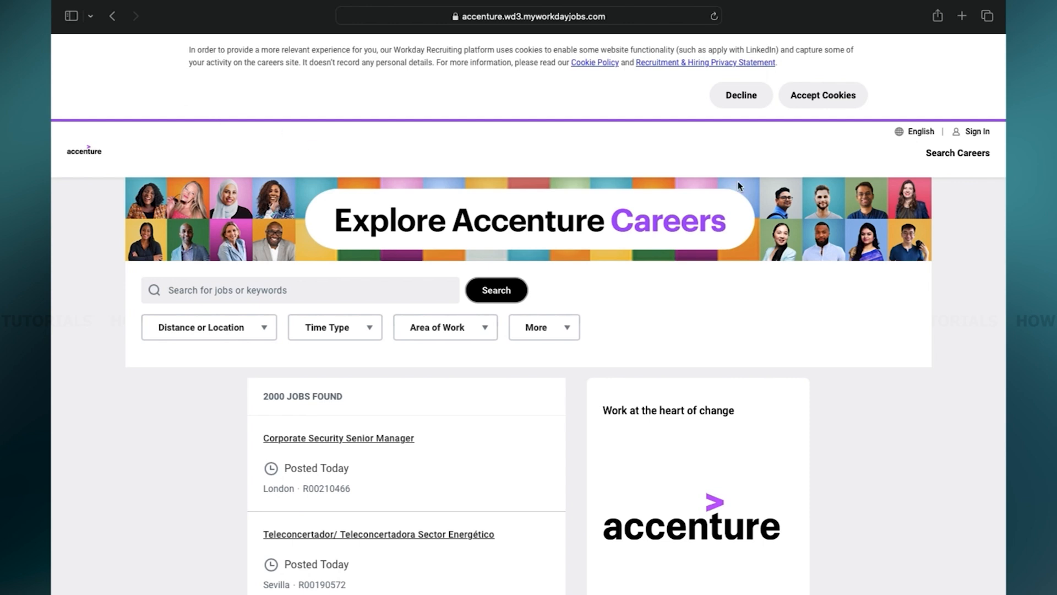
pyautogui.moveTo(977, 131)
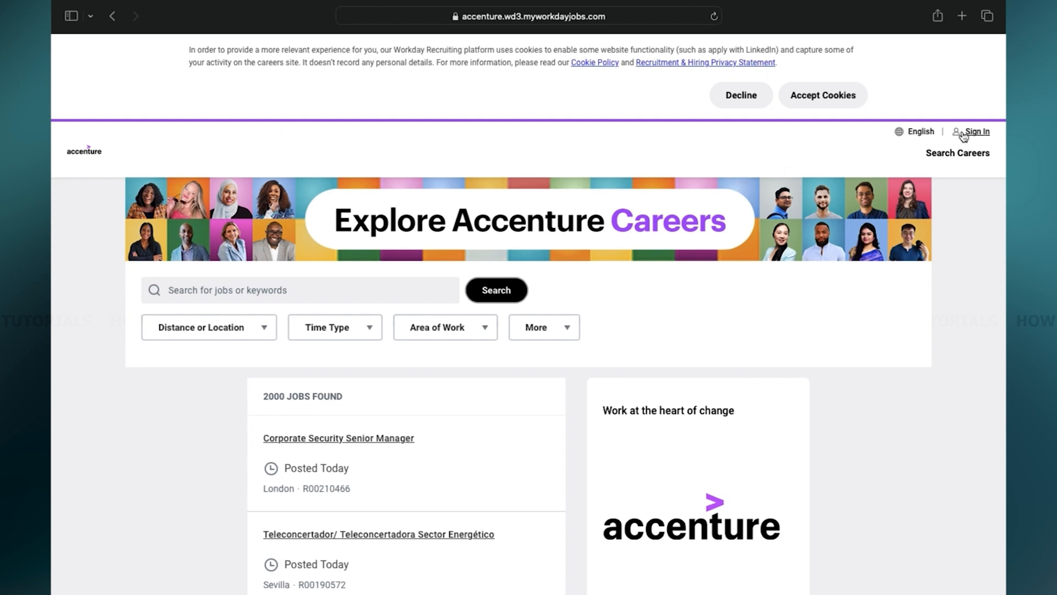
# - Bring up the Sign In dialog and focus the Email Address field
pyautogui.click(977, 131)
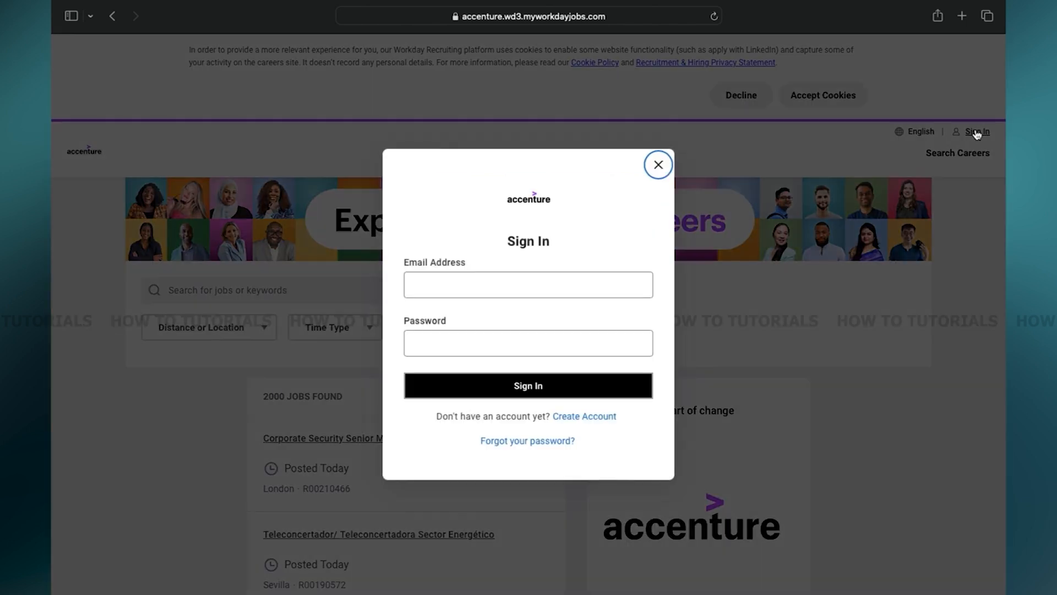
pyautogui.moveTo(860, 188)
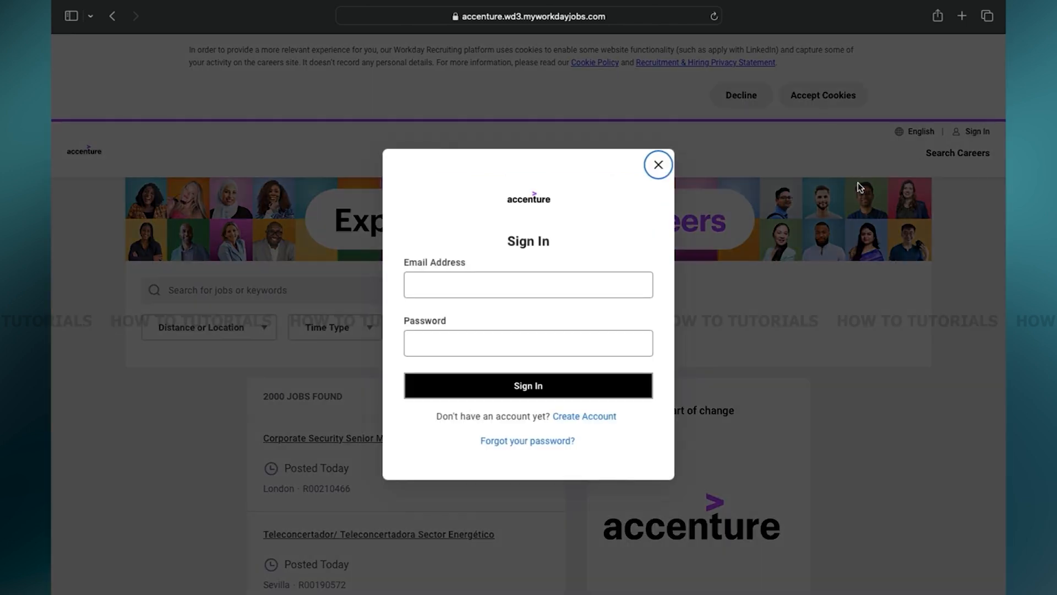
pyautogui.moveTo(619, 408)
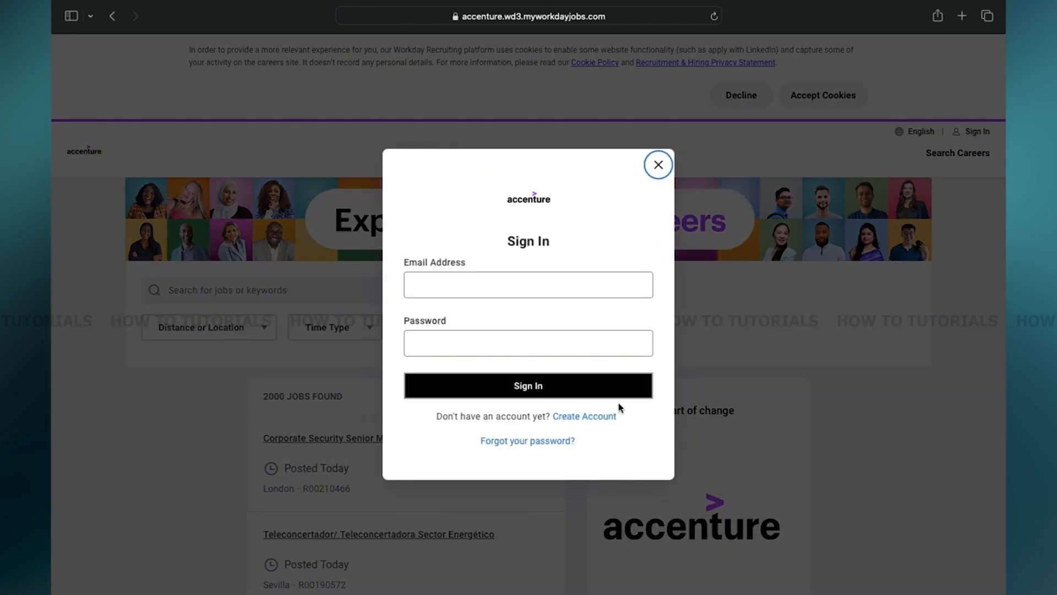
pyautogui.moveTo(604, 422)
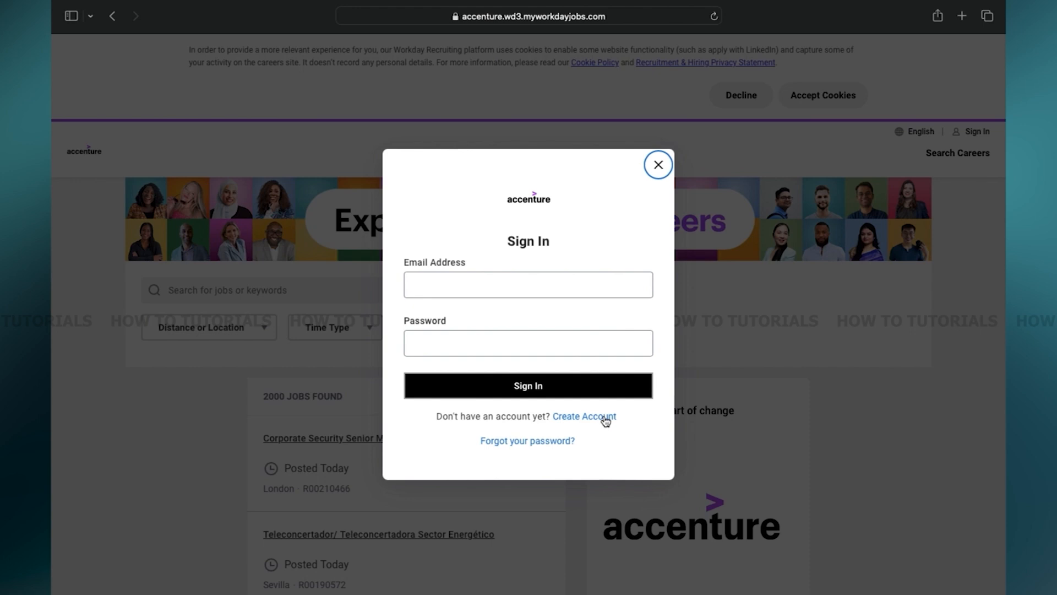
pyautogui.click(528, 284)
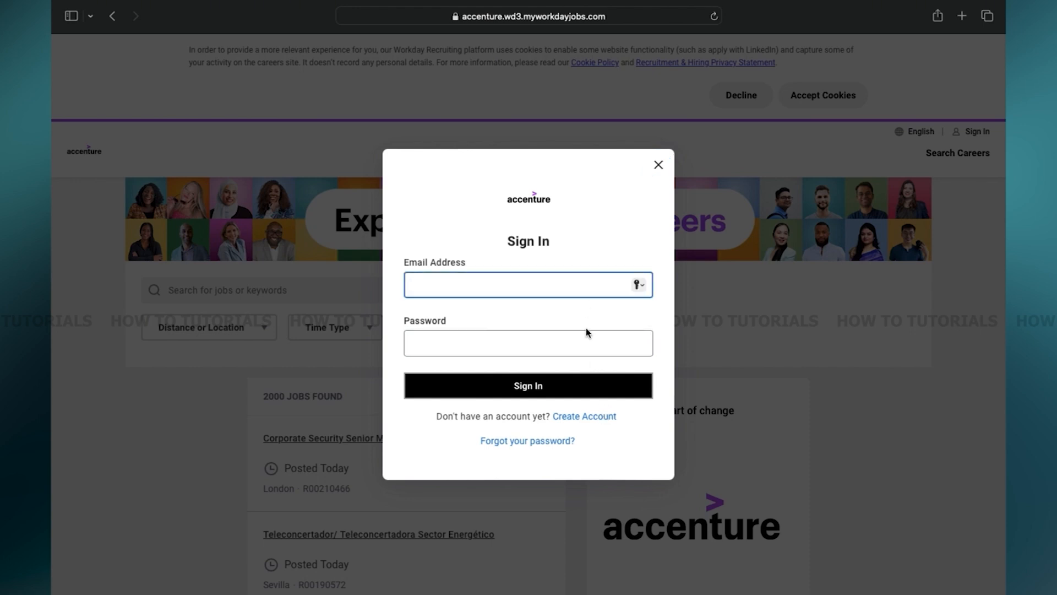
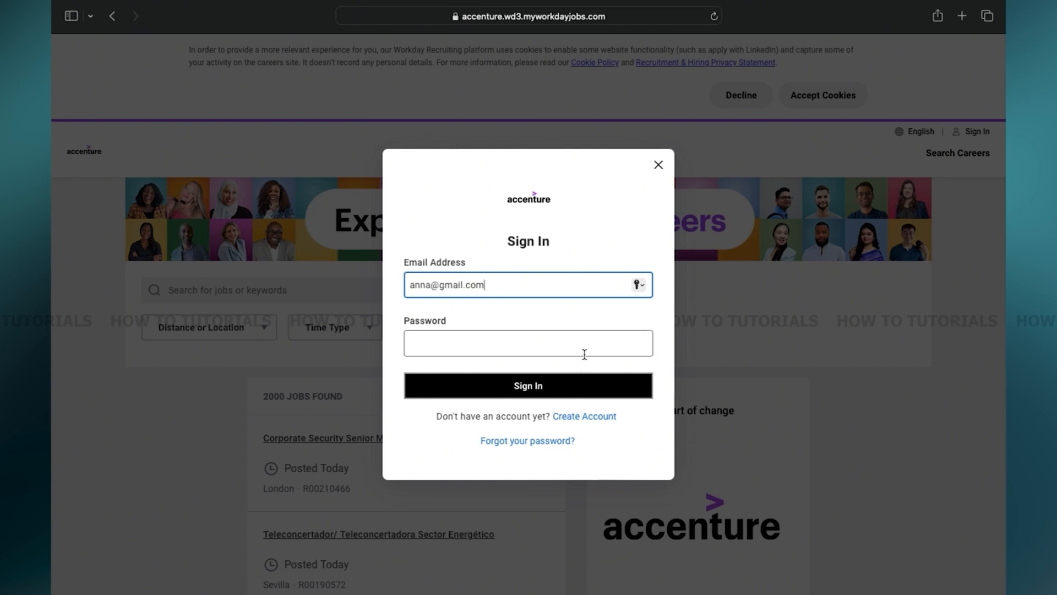
pyautogui.write('password')
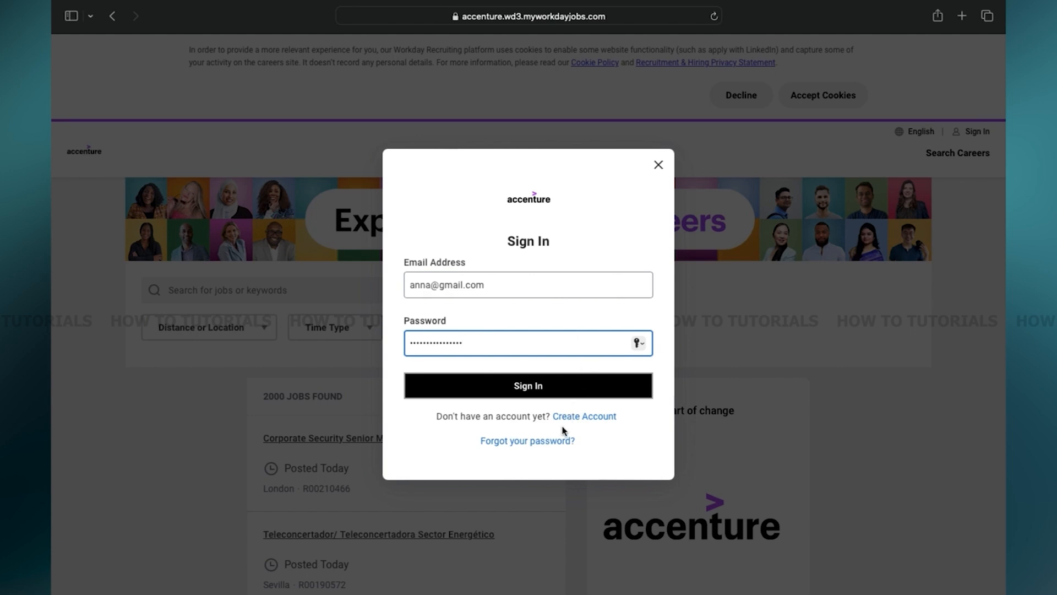
pyautogui.moveTo(557, 448)
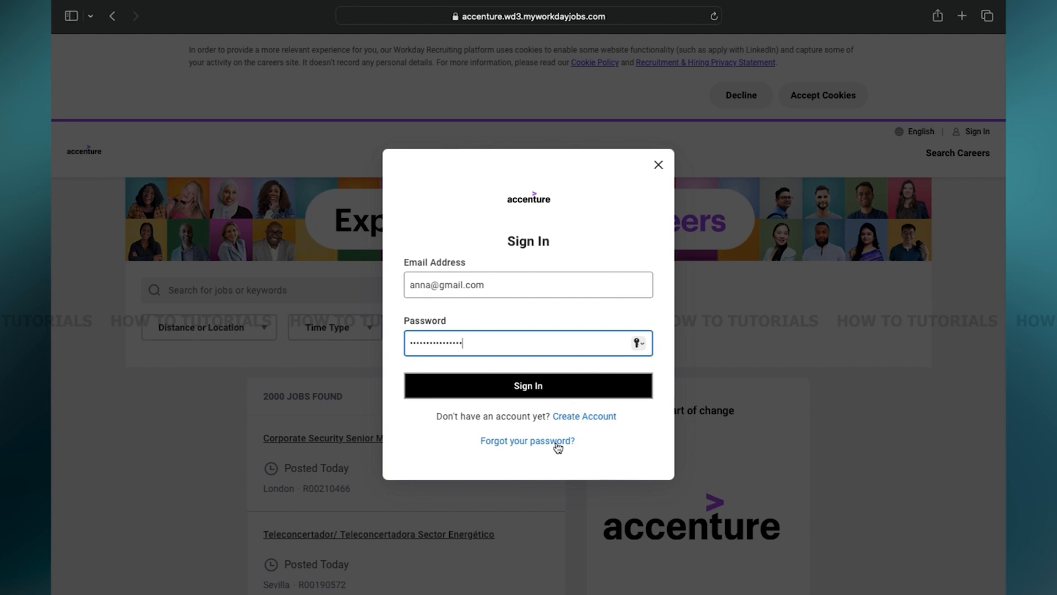